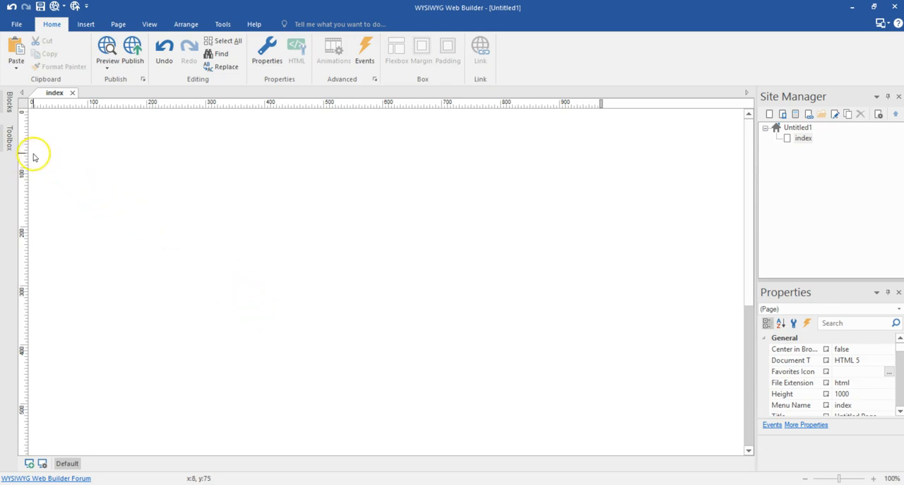
Filter the Toolbox objects by searching 'ico' to find the icon elements.
left_click(8, 134)
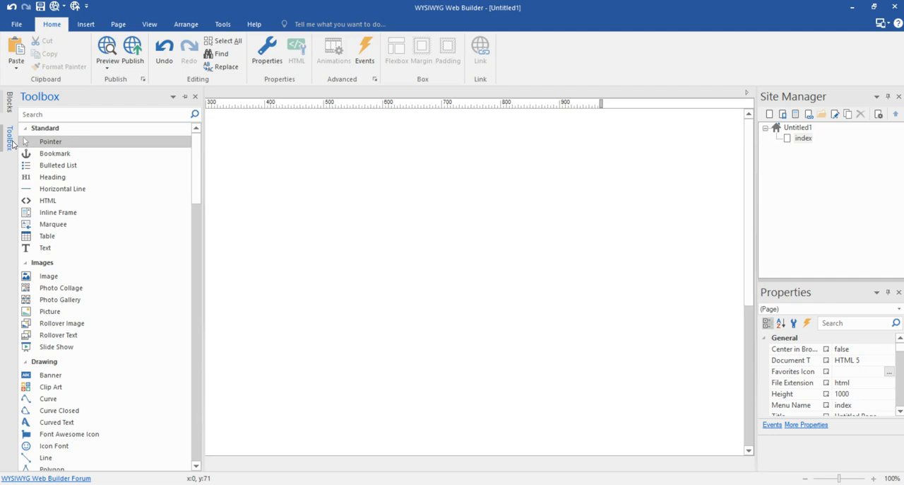
left_click(106, 113)
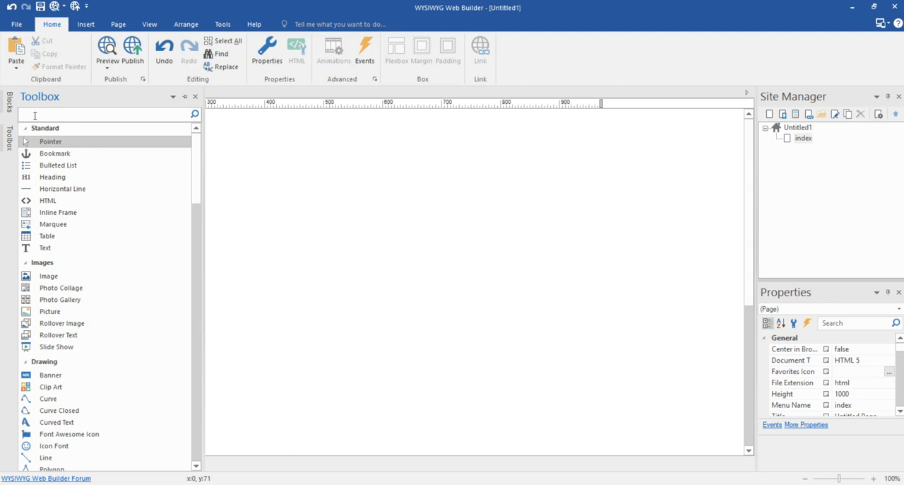
type("ico")
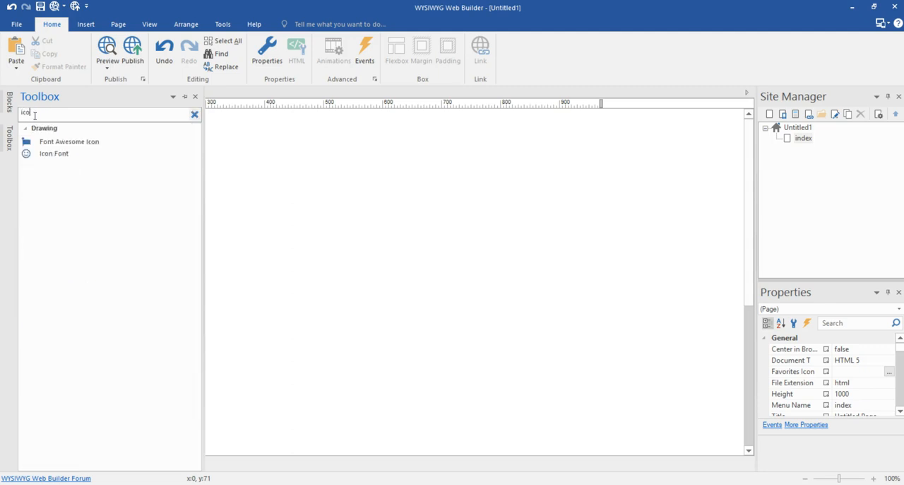
mouse_move(69, 141)
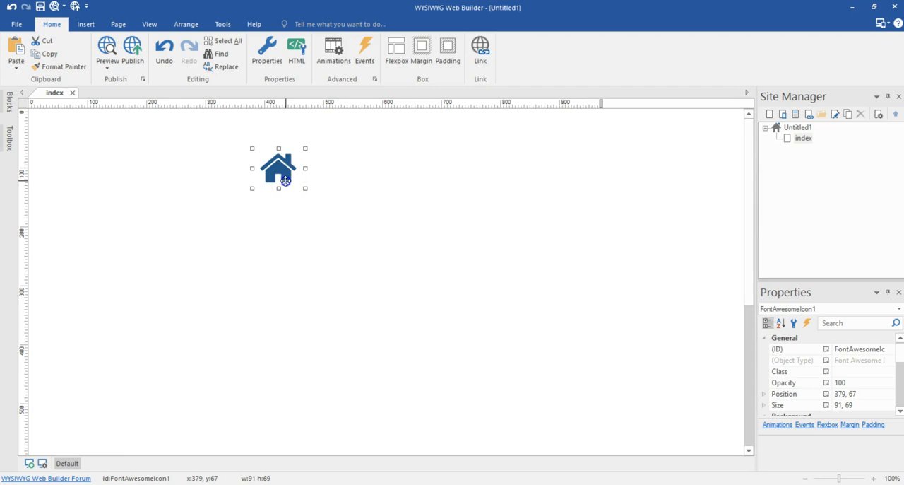
Review the house icon's settings and Select icon browser, then cancel without changes.
double_click(277, 167)
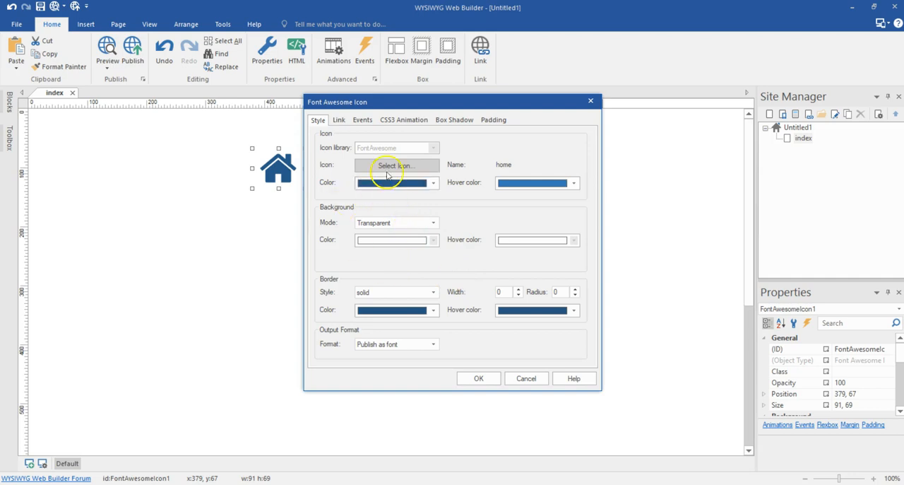
left_click(396, 164)
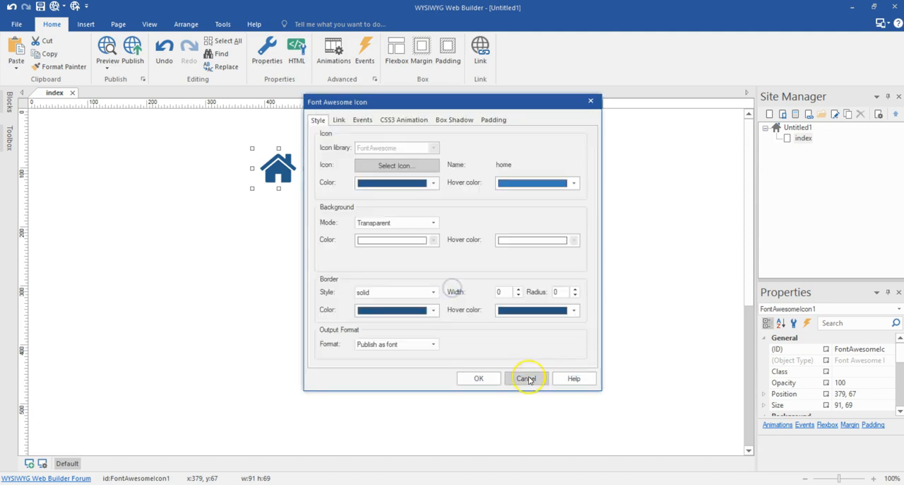
left_click(525, 379)
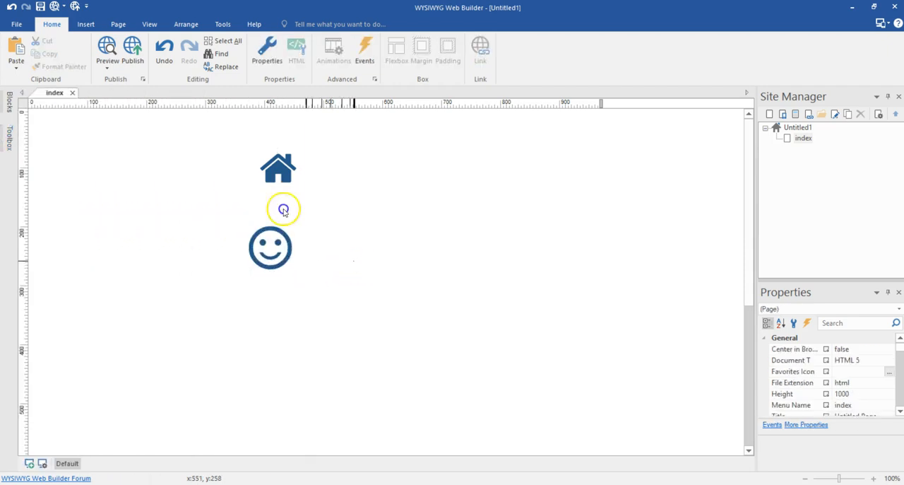
double_click(269, 247)
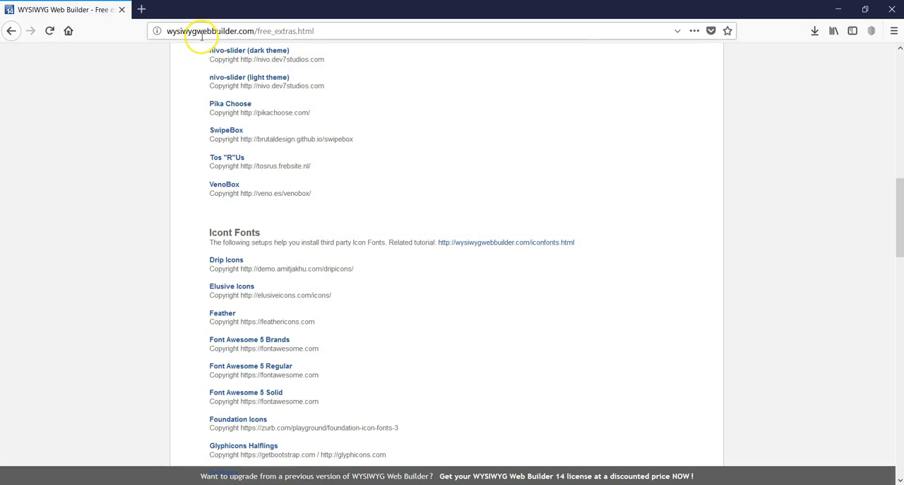
mouse_move(260, 31)
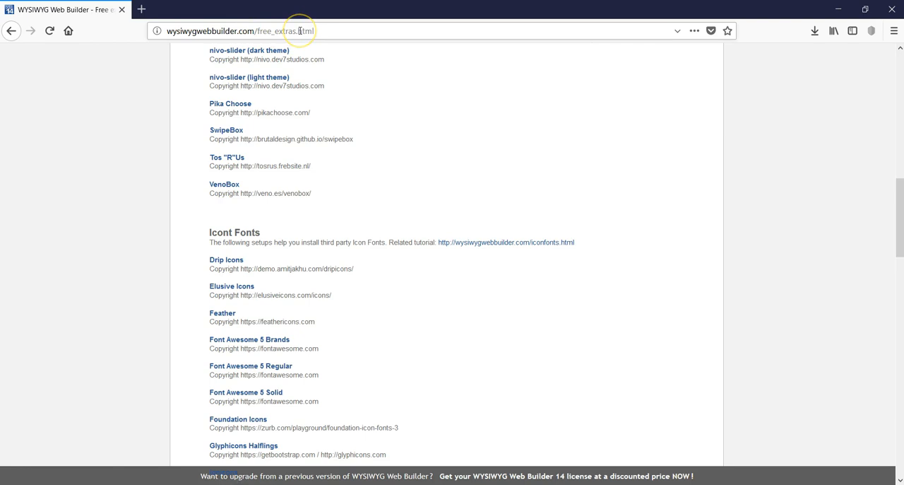
Scroll the free extras page down to the Icon Fonts list starting with Drip Icons.
scroll("down", 3)
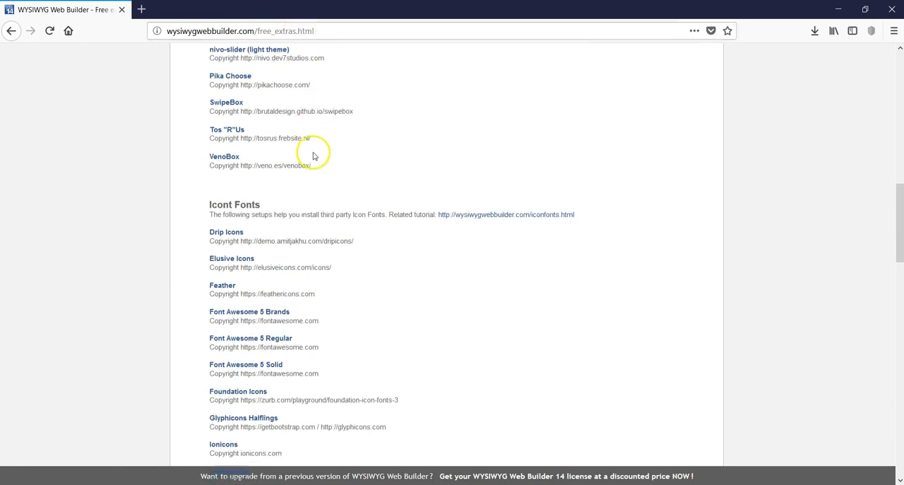
scroll("down", 3)
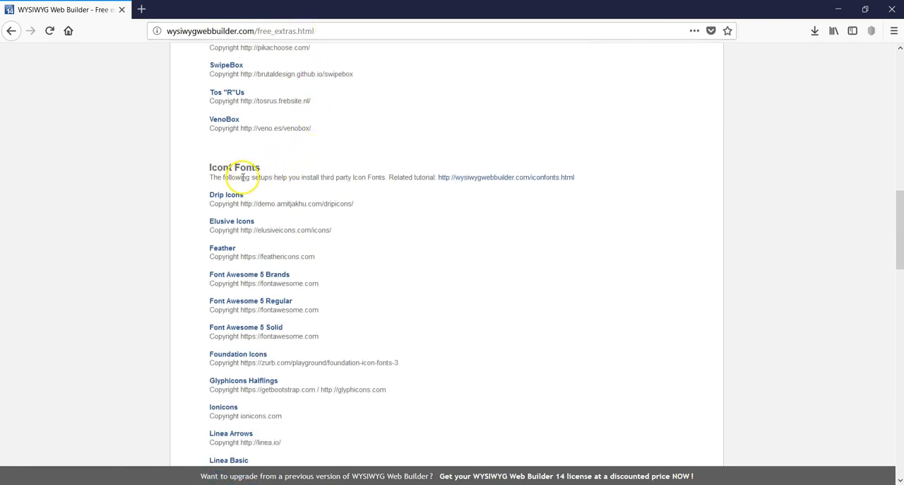
scroll("down", 3)
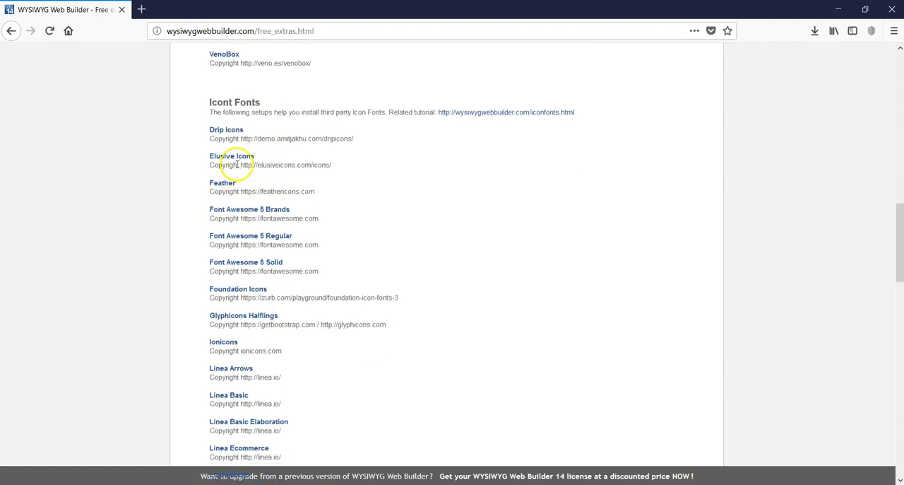
scroll("down", 3)
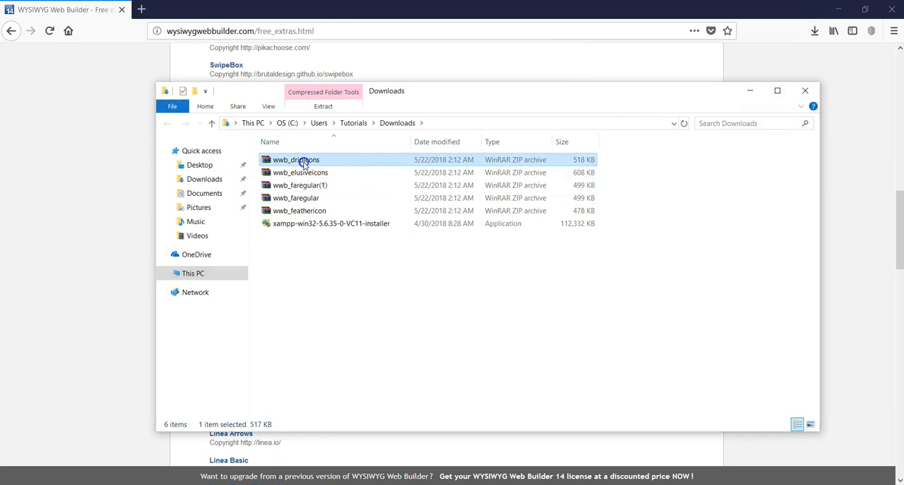
Extract each downloaded icon font ZIP into its own folder and select web_dripicons.
right_click(300, 209)
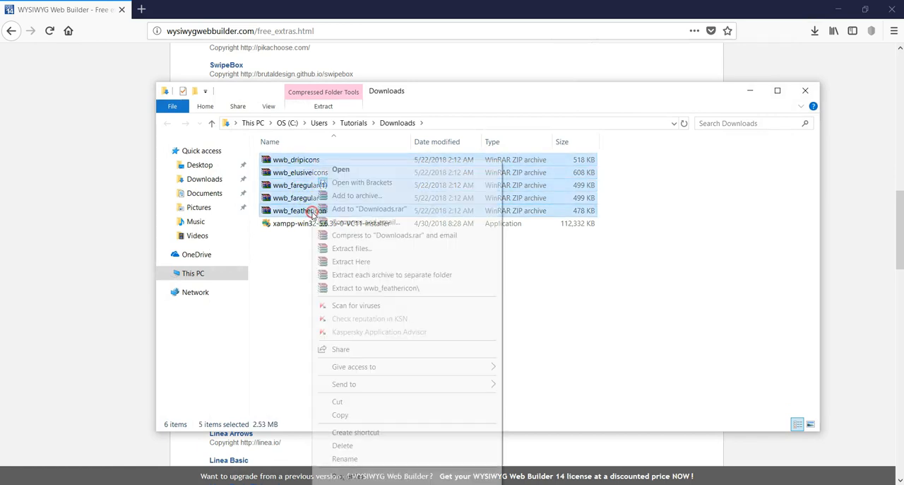
mouse_move(362, 274)
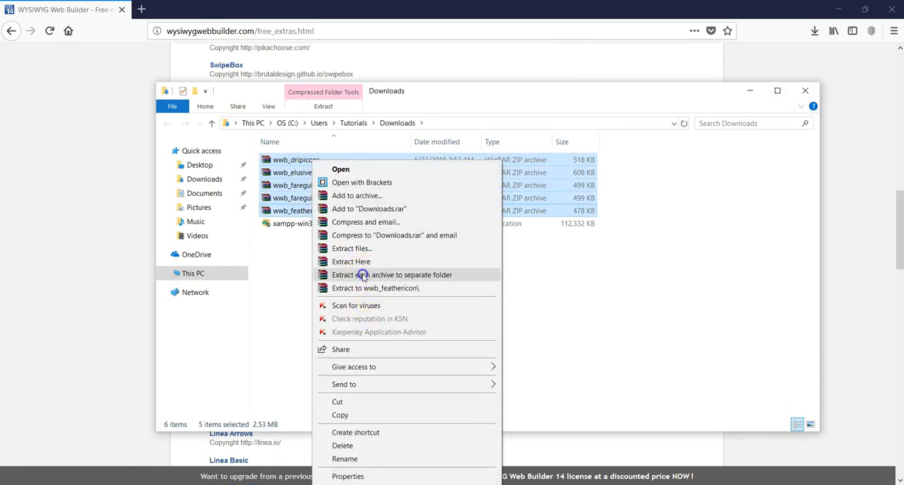
left_click(393, 277)
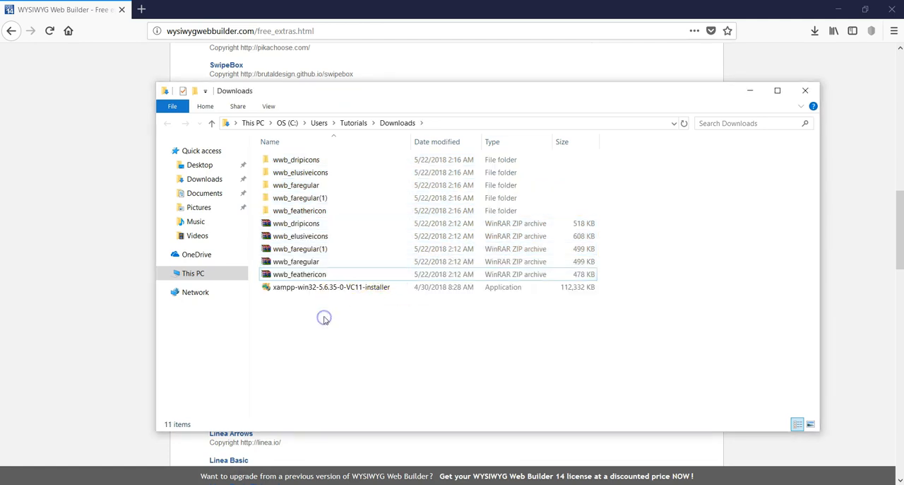
left_click(297, 160)
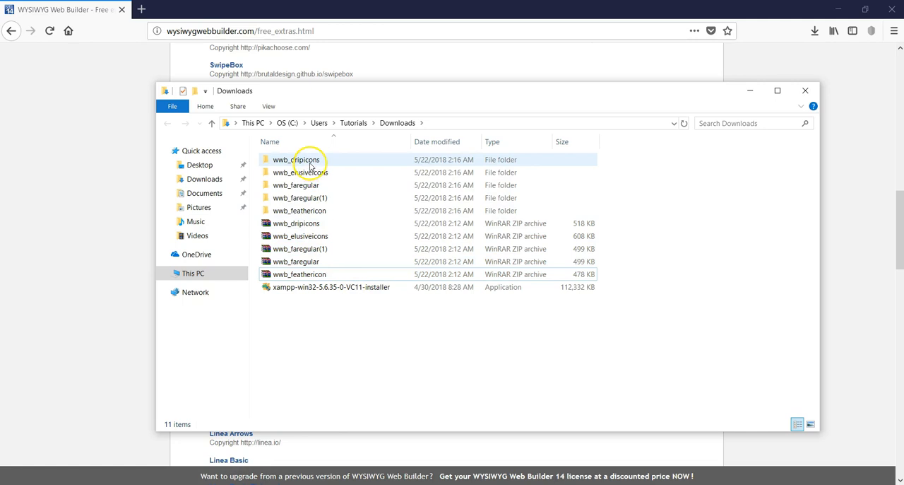
Run the web_dripicons setup through Next, default install folder and Finish to install Drip Icons.
double_click(296, 160)
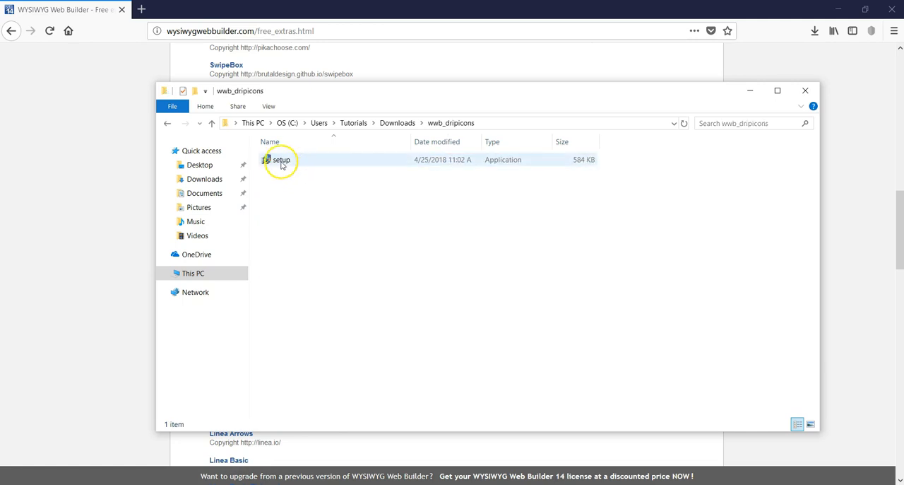
left_click(280, 160)
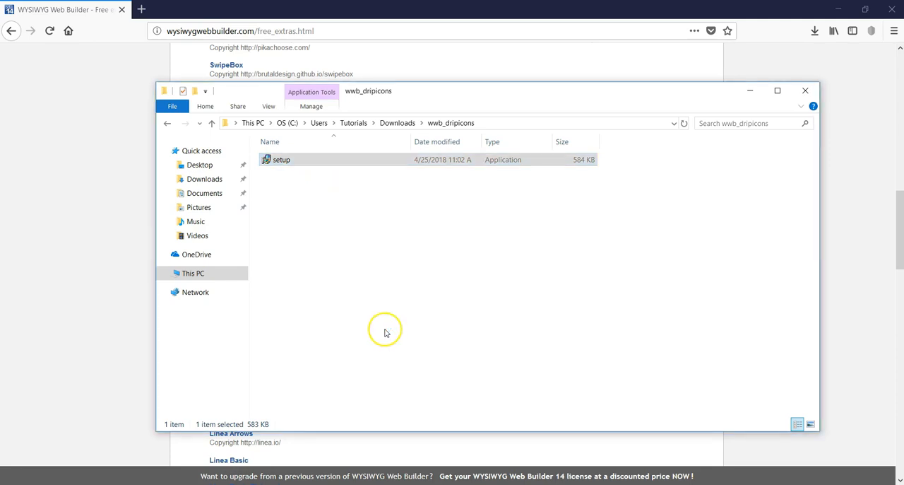
double_click(282, 160)
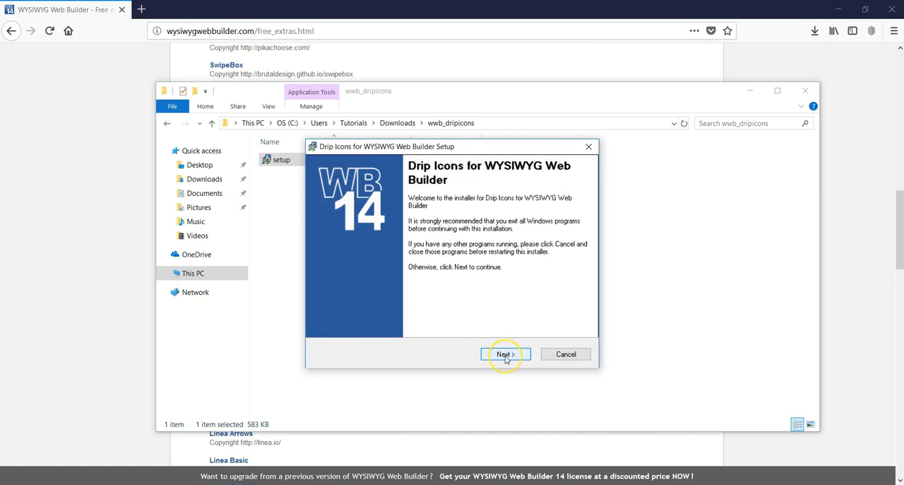
left_click(505, 353)
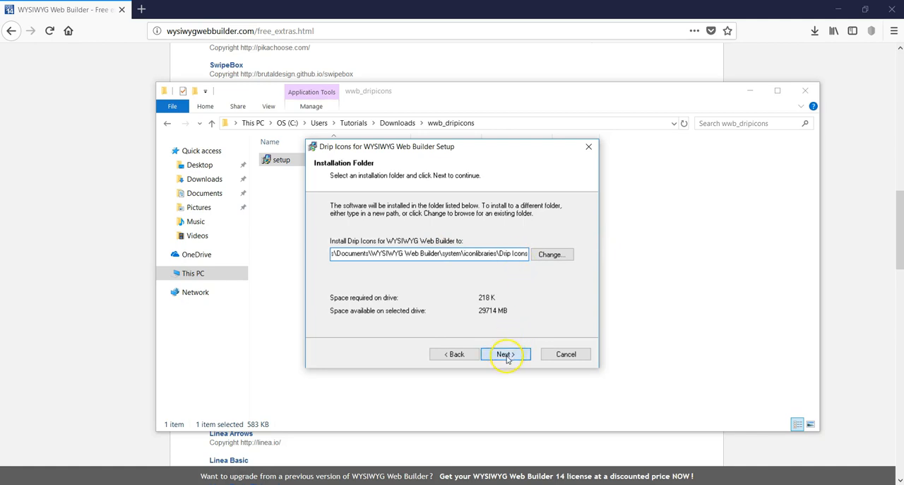
left_click(504, 353)
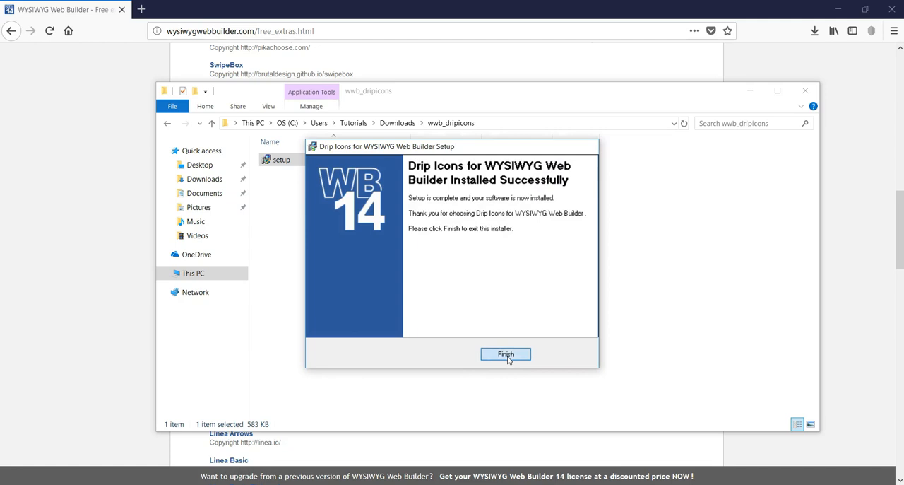
left_click(505, 353)
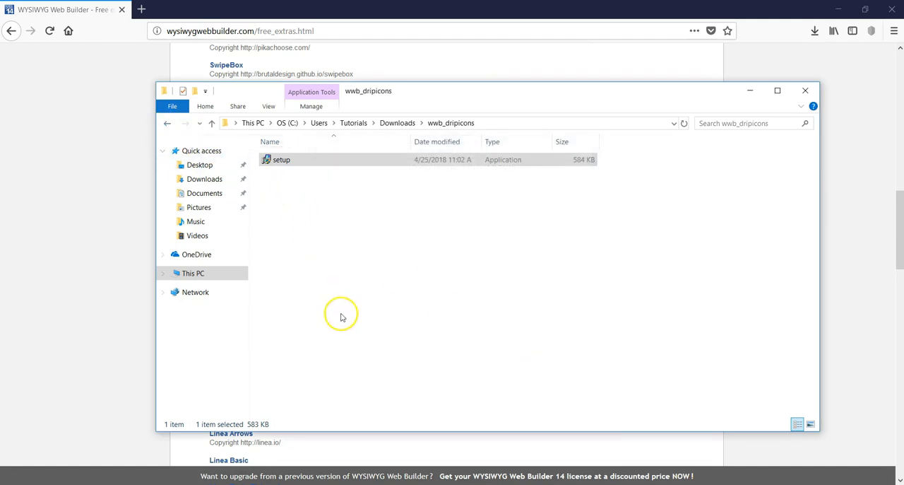
mouse_move(297, 322)
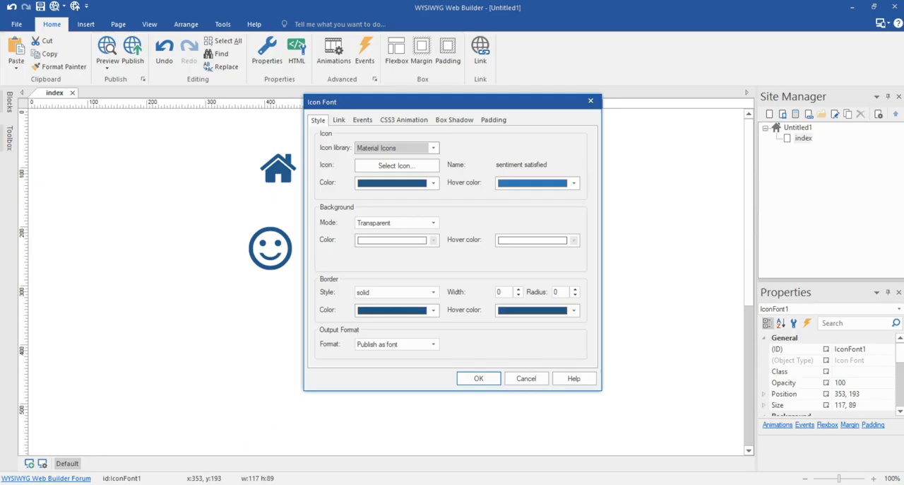
Cancel the Icon Font dialog and discard the unsaved Untitled1 project changes.
left_click(478, 379)
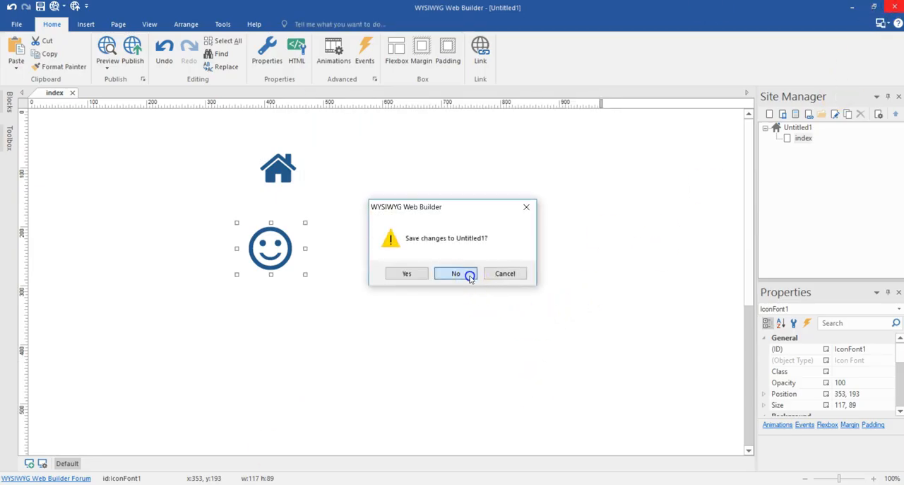
left_click(455, 274)
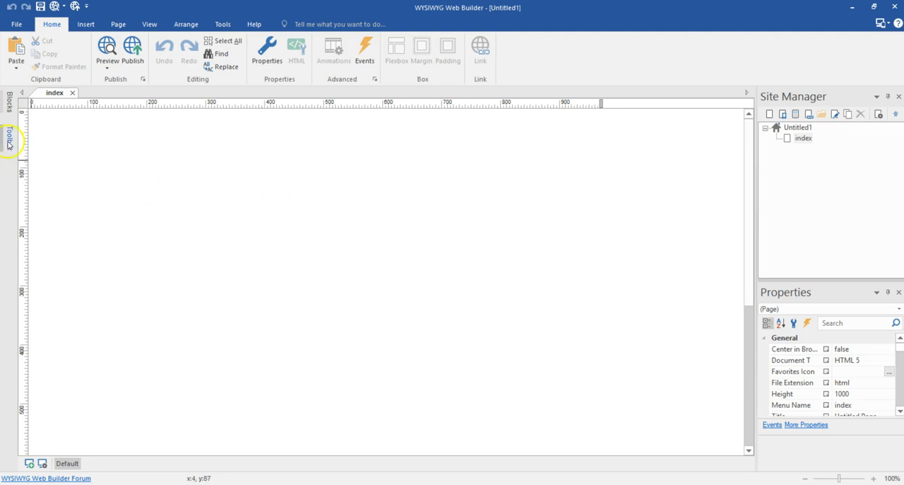
Search the Toolbox for 'ico' and insert an Icon Font element on the empty page.
left_click(9, 139)
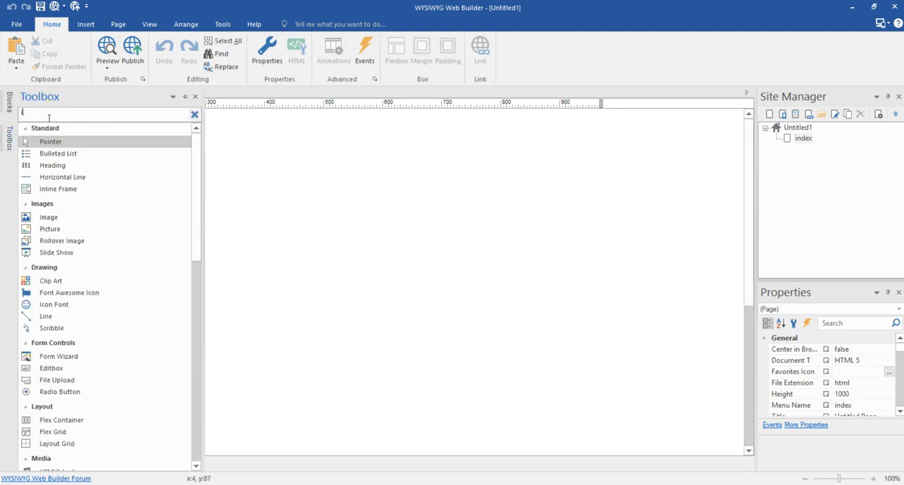
type("ico")
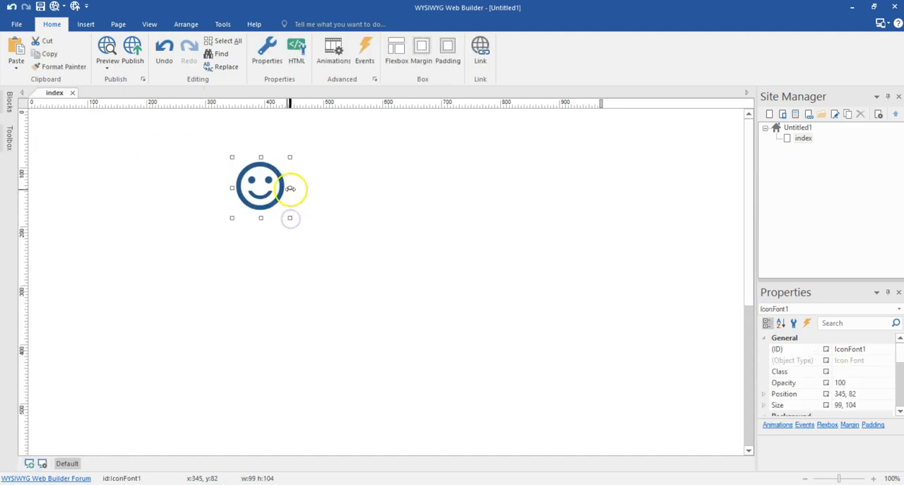
double_click(260, 187)
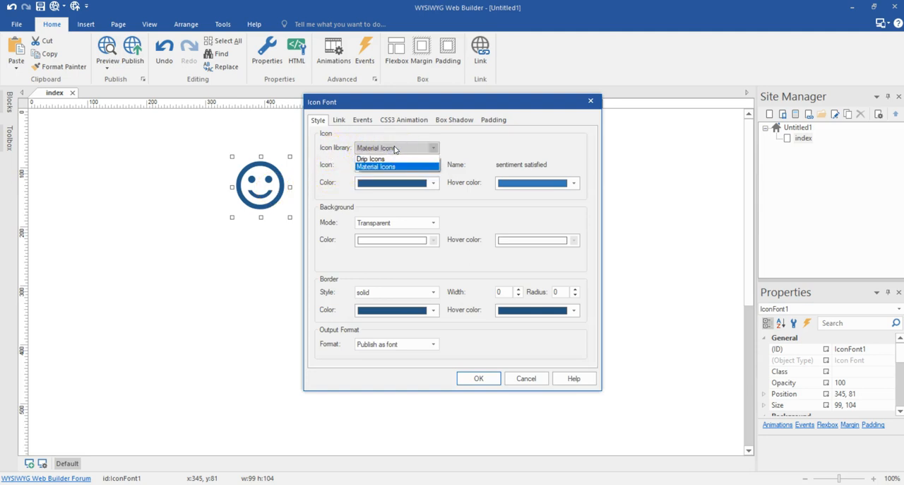
Set the Icon library to Drip Icons and bring up its icon picker grid.
left_click(370, 158)
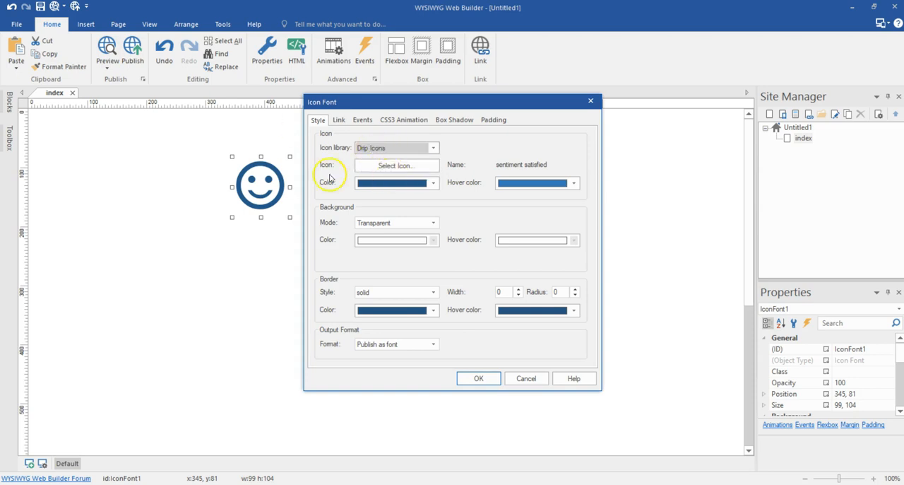
left_click(395, 164)
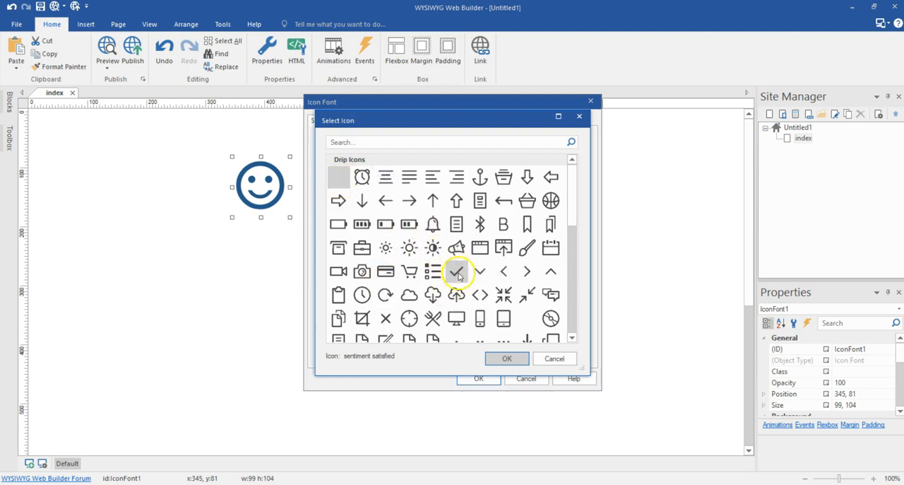
mouse_move(455, 294)
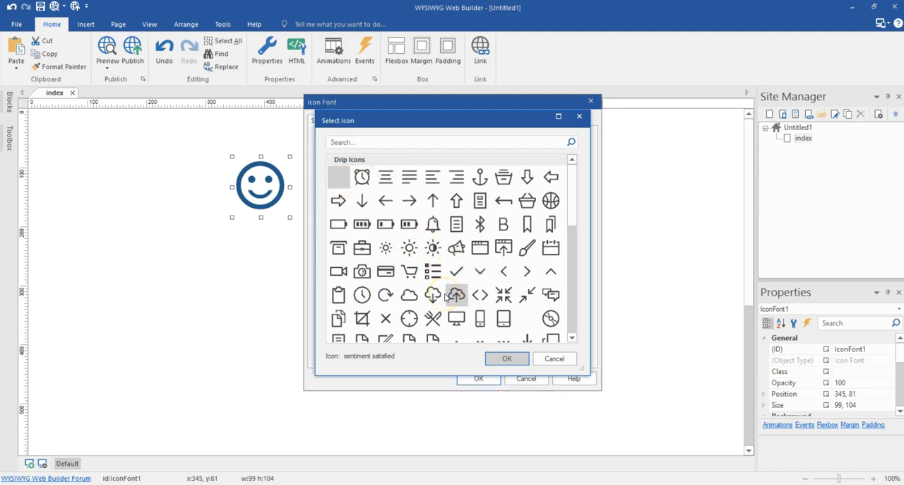